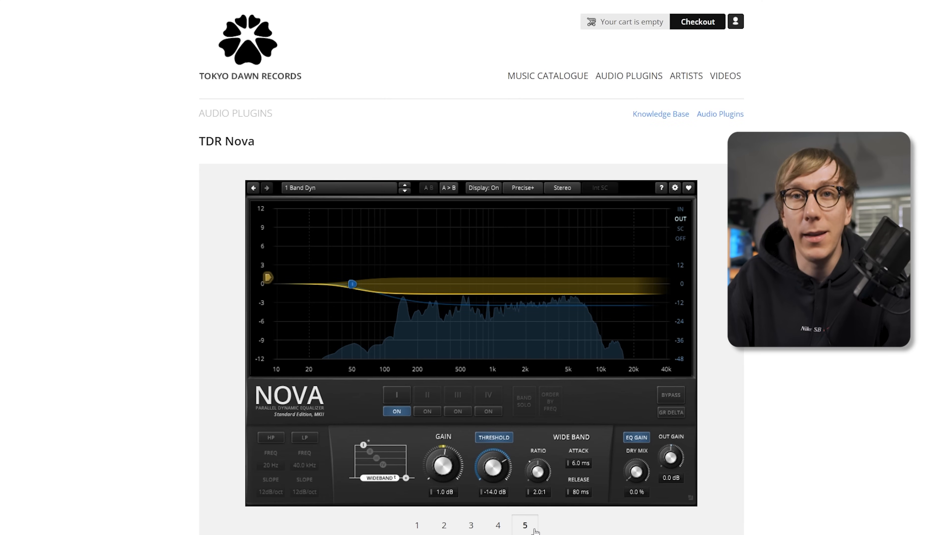
- Open the Audio Effects list under the Elgato Wave:3 mic input to load TDR Nova
{"action": "scroll", "scroll_direction": "down", "scroll_amount": 3}
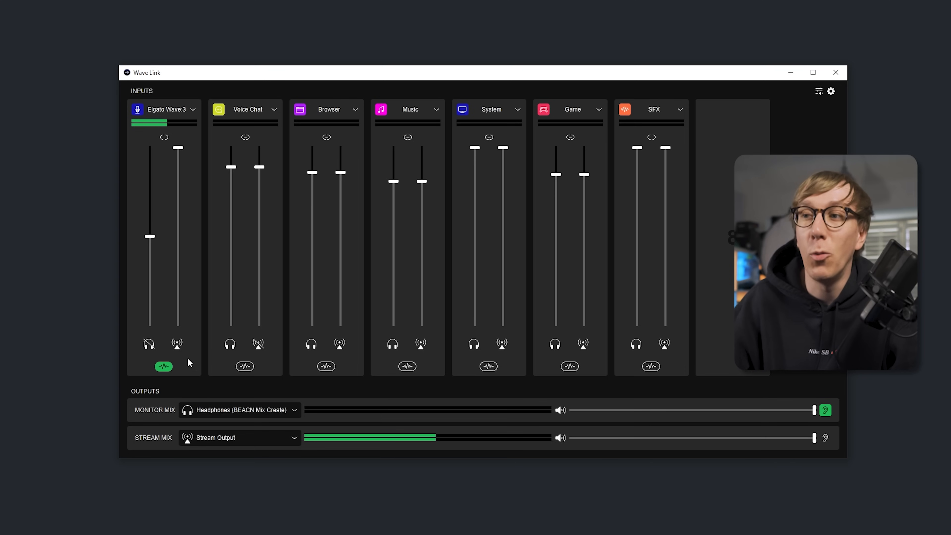
{"action": "left_click", "coordinate": [163, 365]}
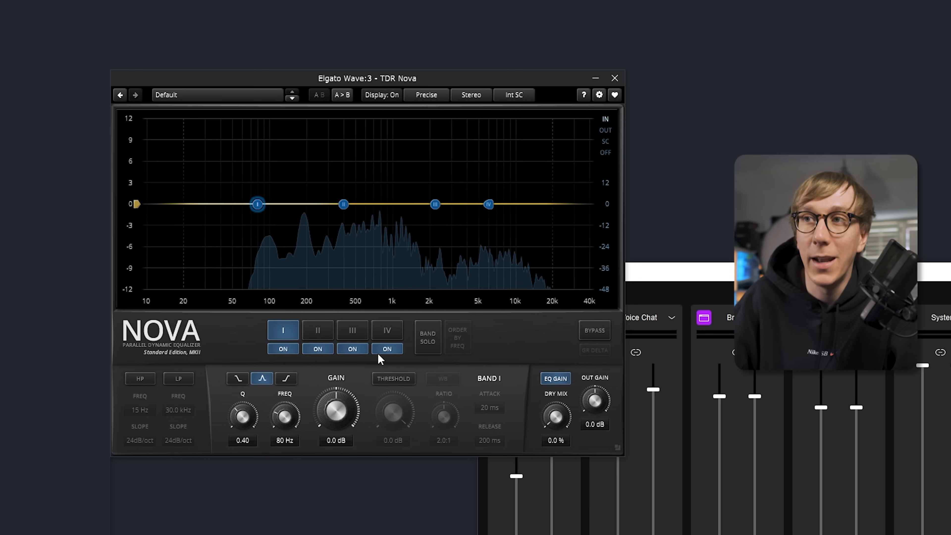
- Disable band IV and lift band I by 1 dB near 136-140 Hz, then select band II
{"action": "left_click", "coordinate": [282, 330]}
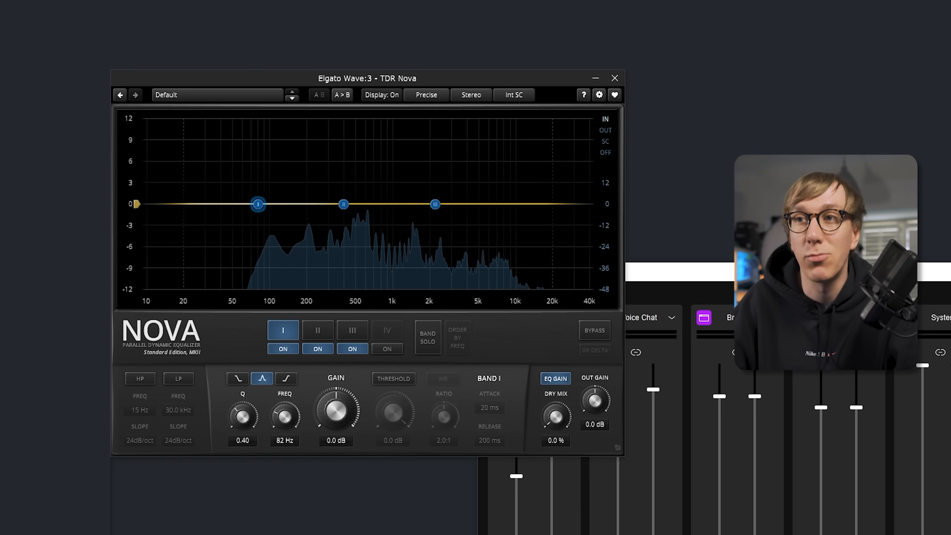
{"action": "left_click_drag", "start_coordinate": [257, 204], "coordinate": [286, 203]}
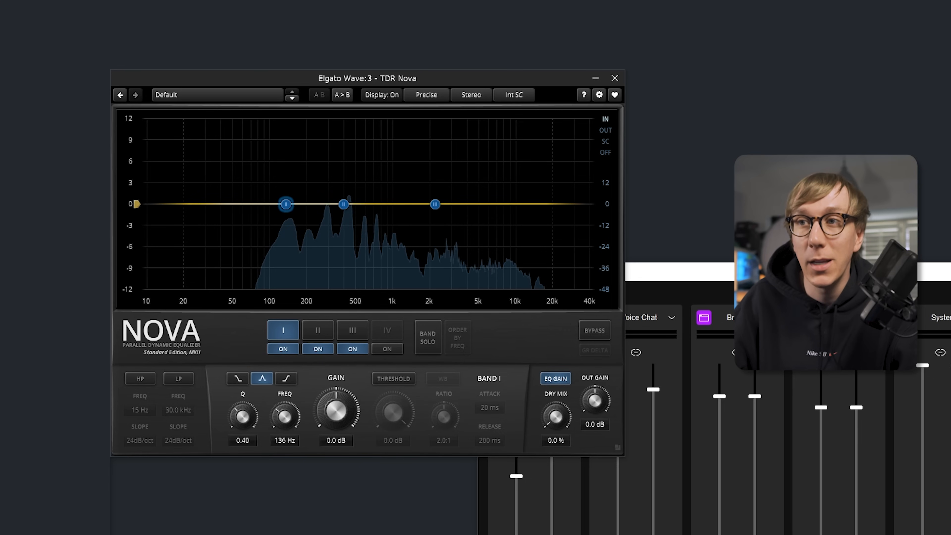
{"action": "left_click_drag", "start_coordinate": [286, 204], "coordinate": [287, 197]}
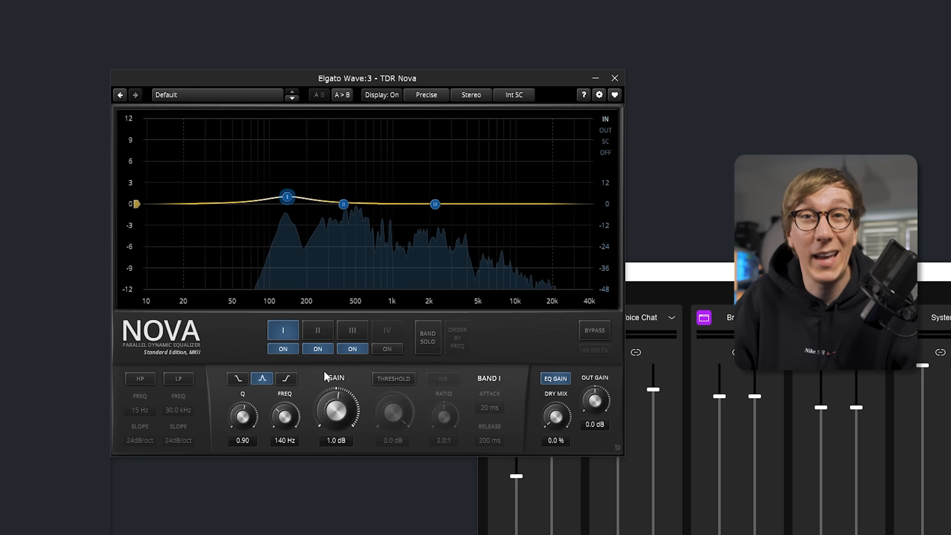
{"action": "left_click", "coordinate": [317, 330]}
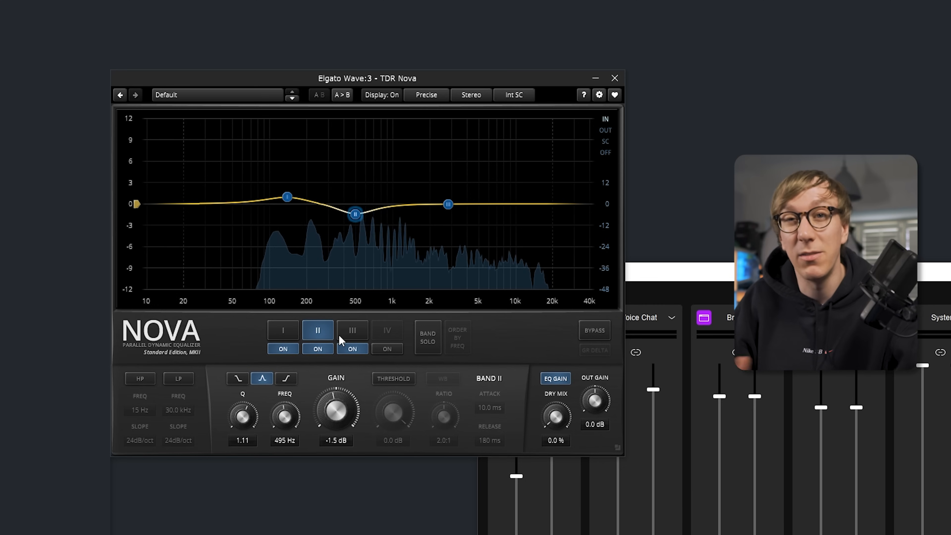
- Select band III for editing after shaping band II to -1.5 dB near 495 Hz
{"action": "left_click", "coordinate": [351, 330]}
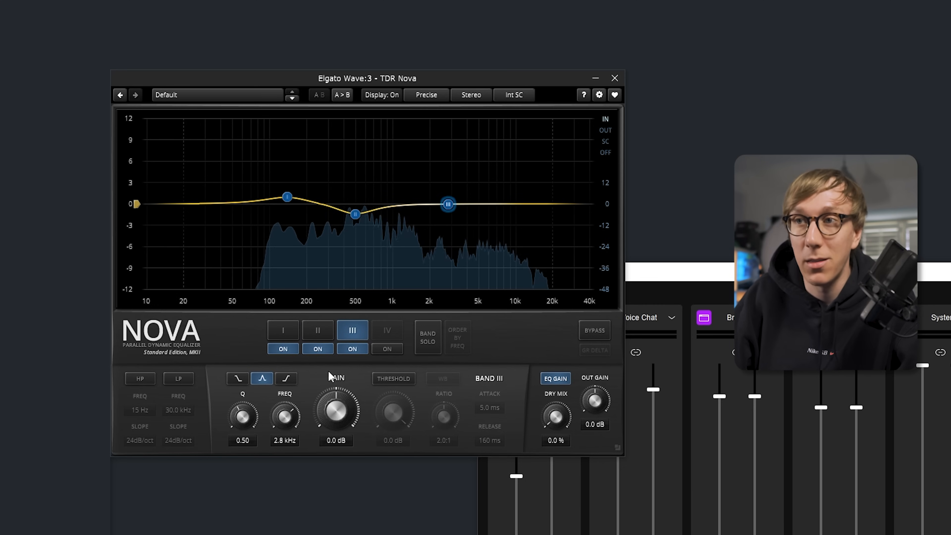
- Adjust band III's settings around 2.8 kHz on the mic equalizer
{"action": "left_click", "coordinate": [286, 378]}
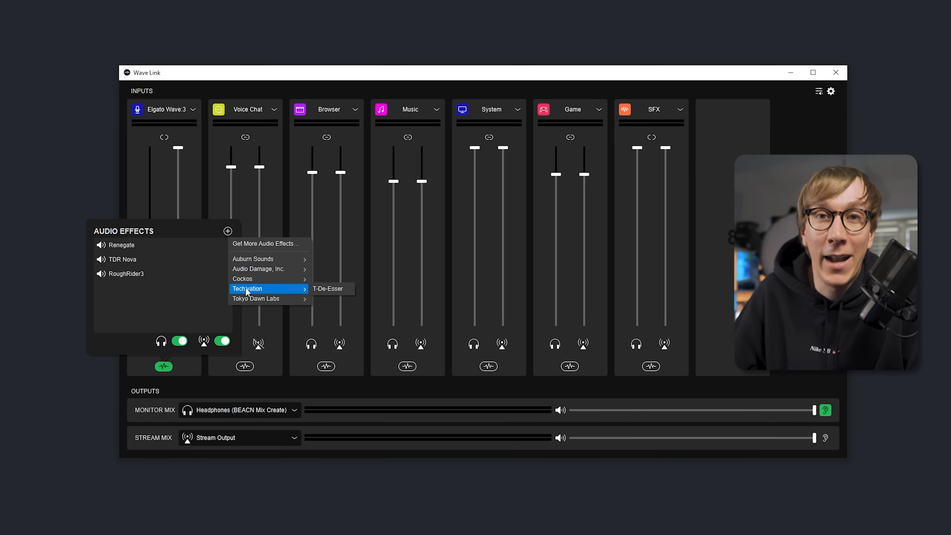
- Add T-De-Esser to the Wave:3 mic chain and raise its intensity from 5.0 to 7.0
{"action": "left_click", "coordinate": [327, 288]}
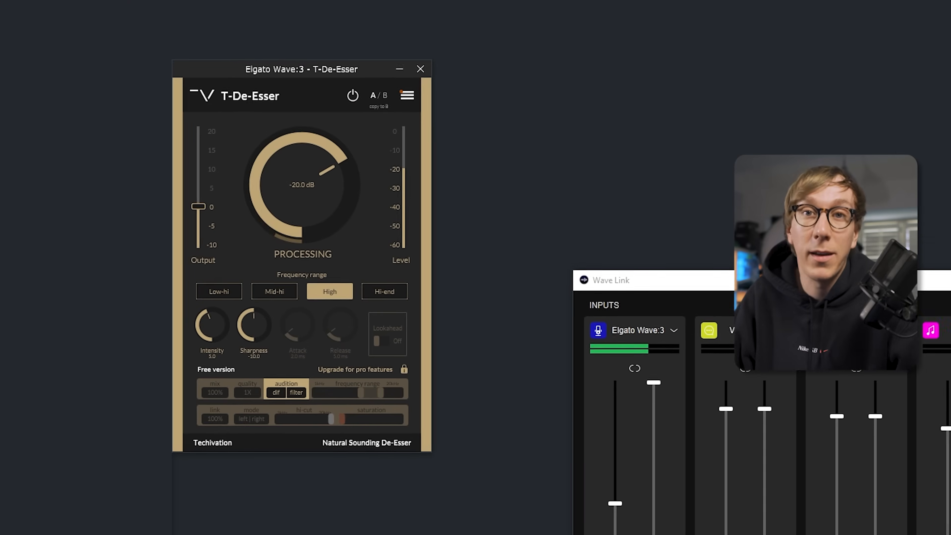
{"action": "left_click_drag", "start_coordinate": [300, 68], "coordinate": [314, 72]}
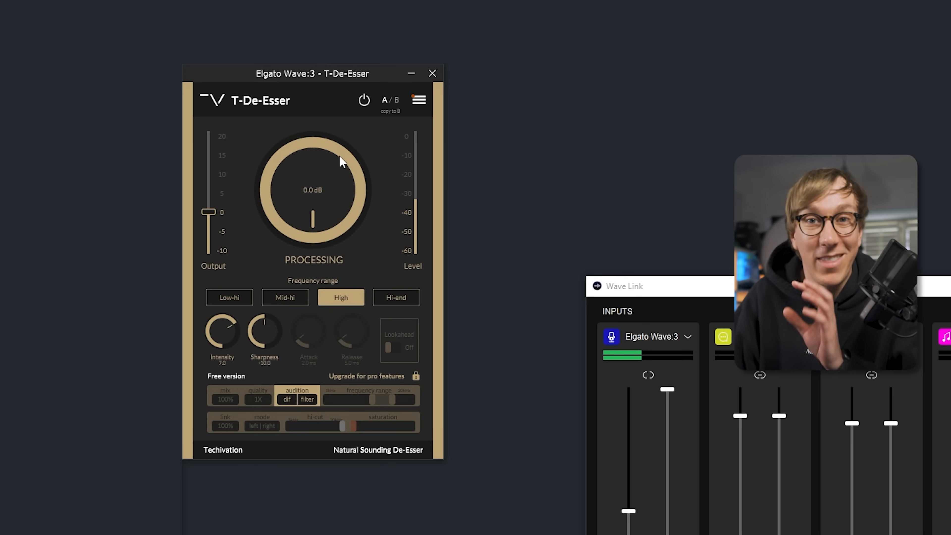
{"action": "mouse_move", "coordinate": [337, 164]}
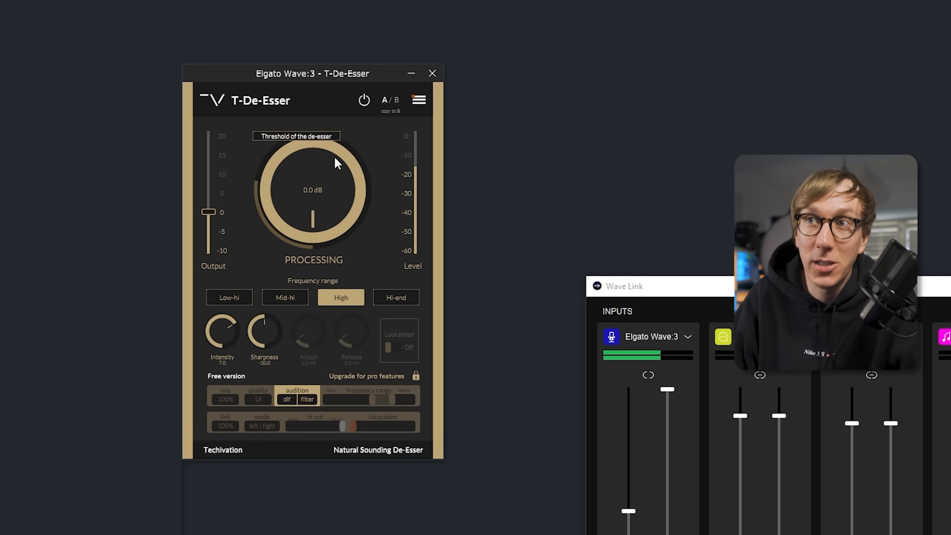
{"action": "mouse_move", "coordinate": [419, 125]}
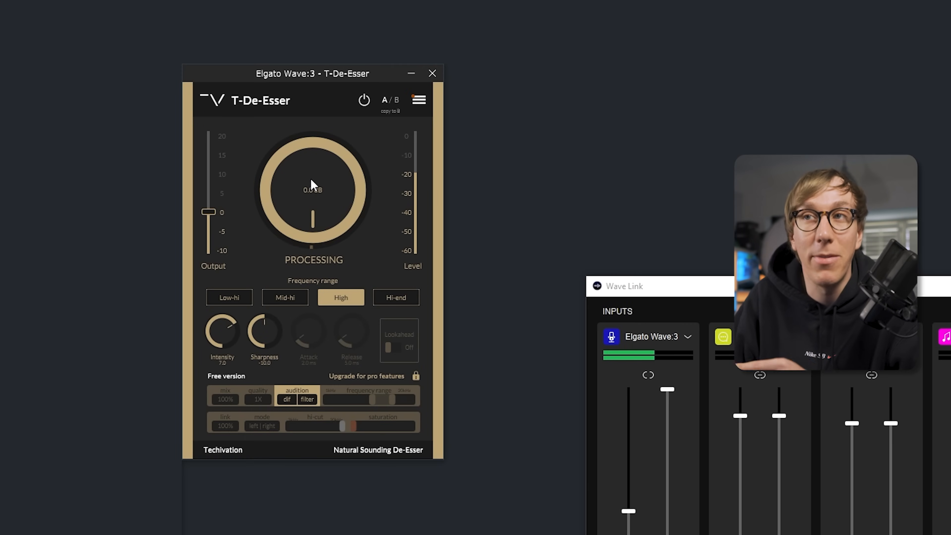
{"action": "mouse_move", "coordinate": [327, 181]}
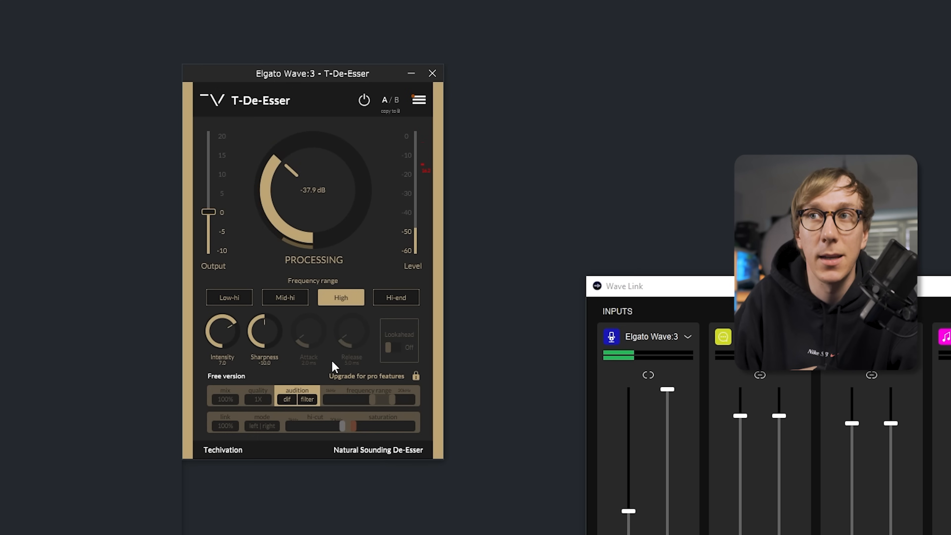
{"action": "mouse_move", "coordinate": [475, 204]}
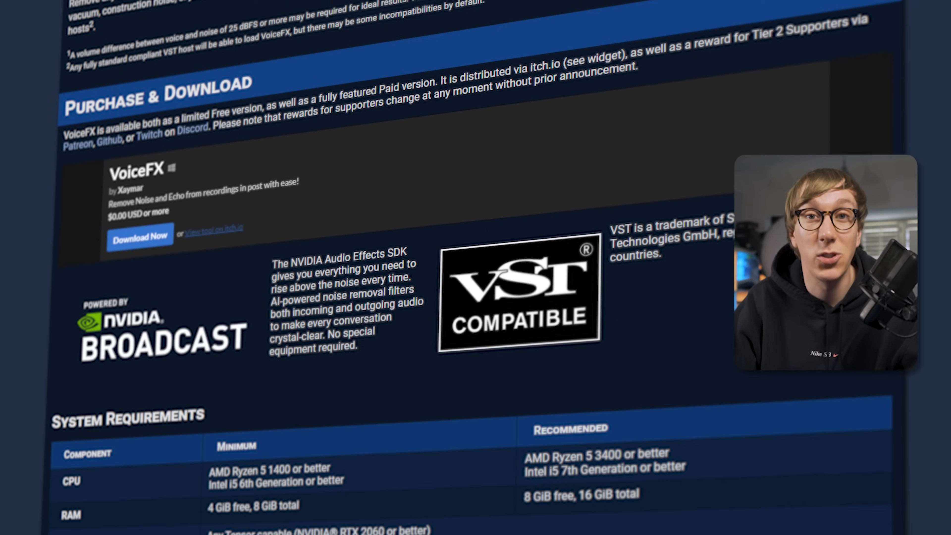
- Scroll the VoiceFX page down to its System Requirements section
{"action": "scroll", "scroll_direction": "down", "scroll_amount": 3}
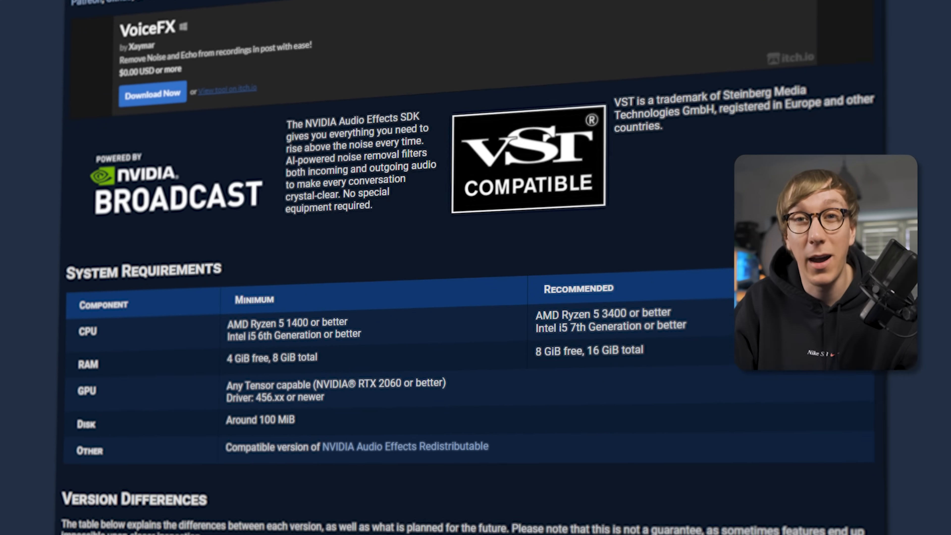
{"action": "scroll", "scroll_direction": "down", "scroll_amount": 3}
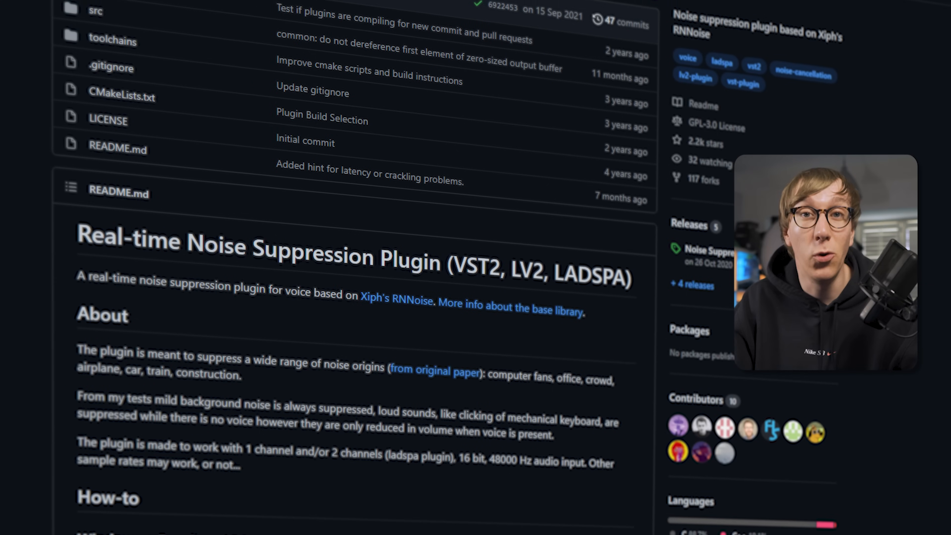
- Scroll the noise suppression README down to the Windows and Linux setup instructions
{"action": "scroll", "scroll_direction": "down", "scroll_amount": 3}
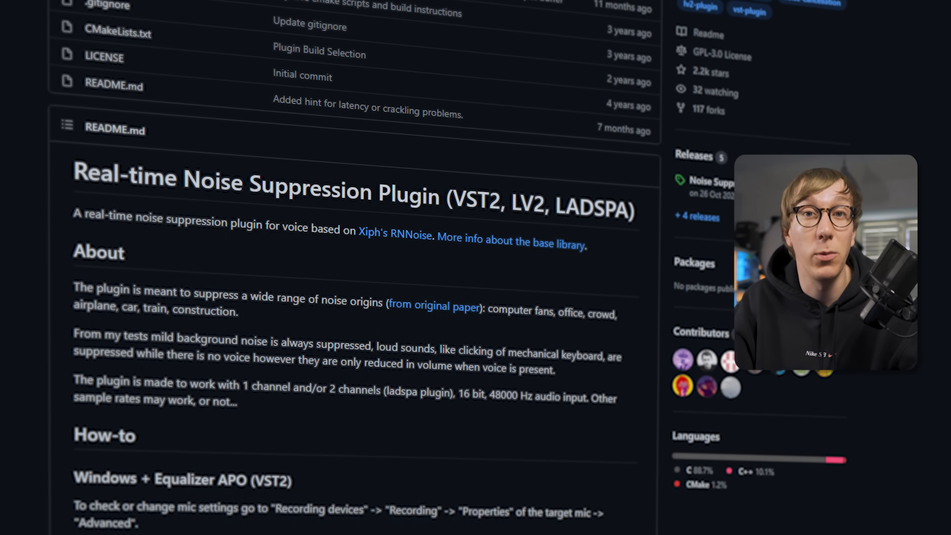
{"action": "scroll", "scroll_direction": "down", "scroll_amount": 3}
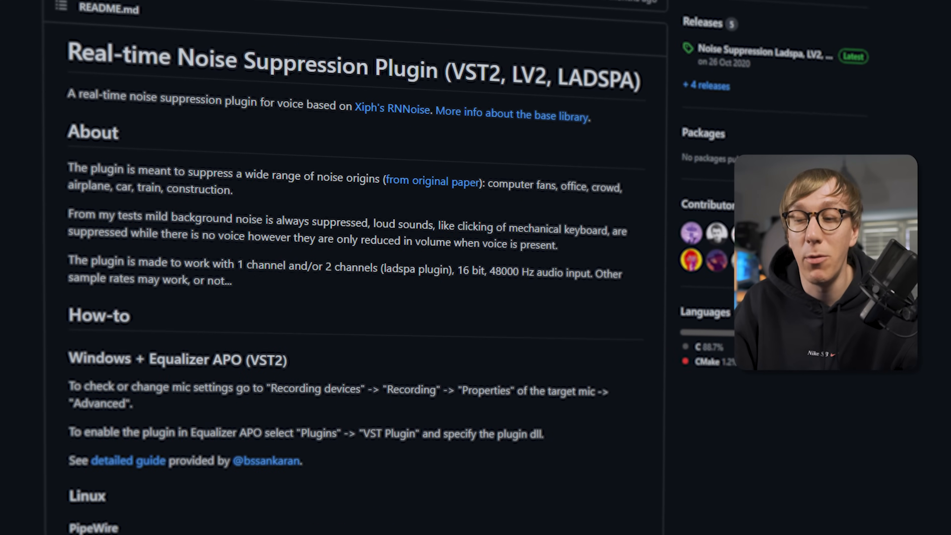
{"action": "scroll", "scroll_direction": "down", "scroll_amount": 3}
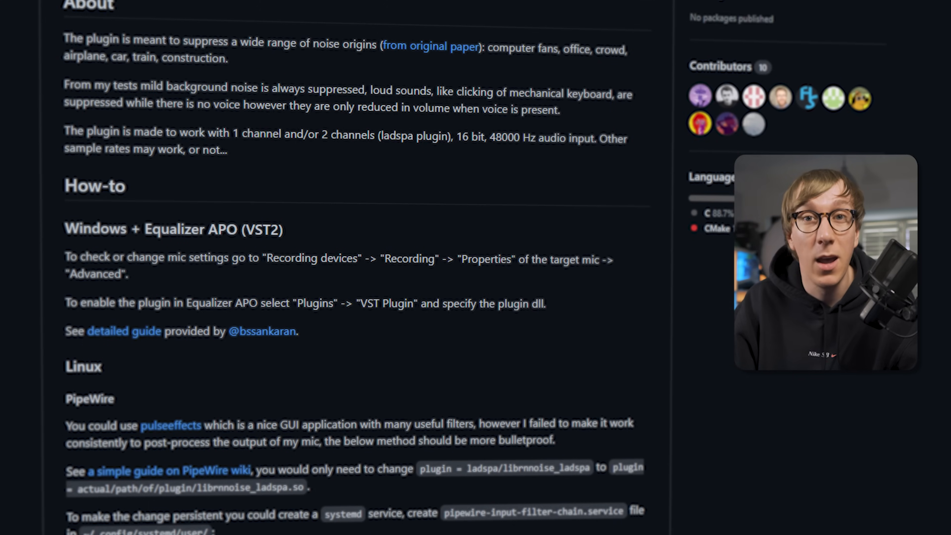
{"action": "scroll", "scroll_direction": "down", "scroll_amount": 3}
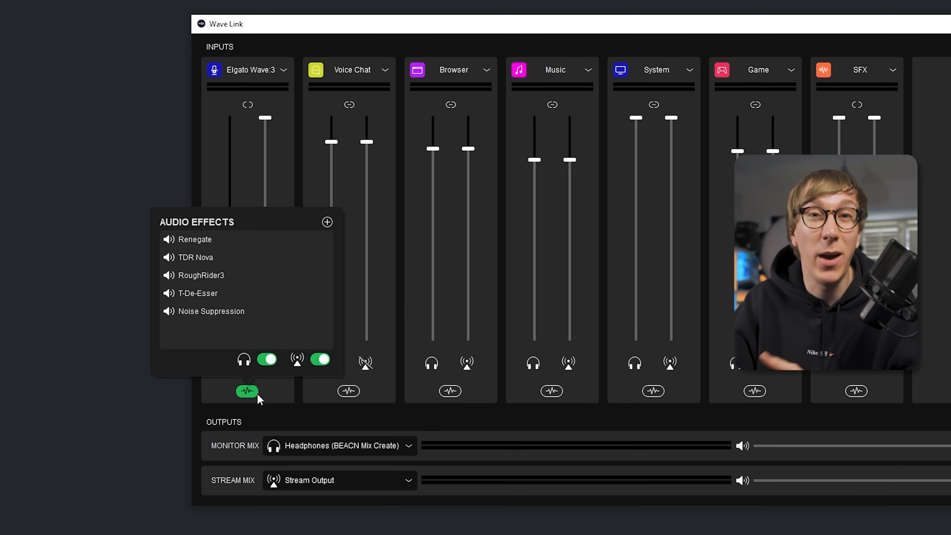
{"action": "mouse_move", "coordinate": [276, 315]}
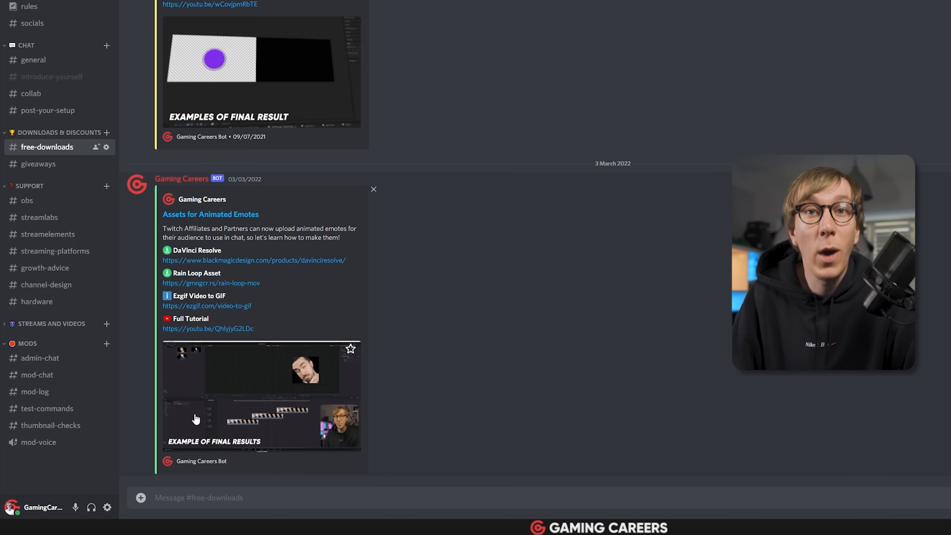
- Set Discord's voice input device to Wave Link MicrophoneFX (Elgato Wave:3)
{"action": "left_click", "coordinate": [107, 507]}
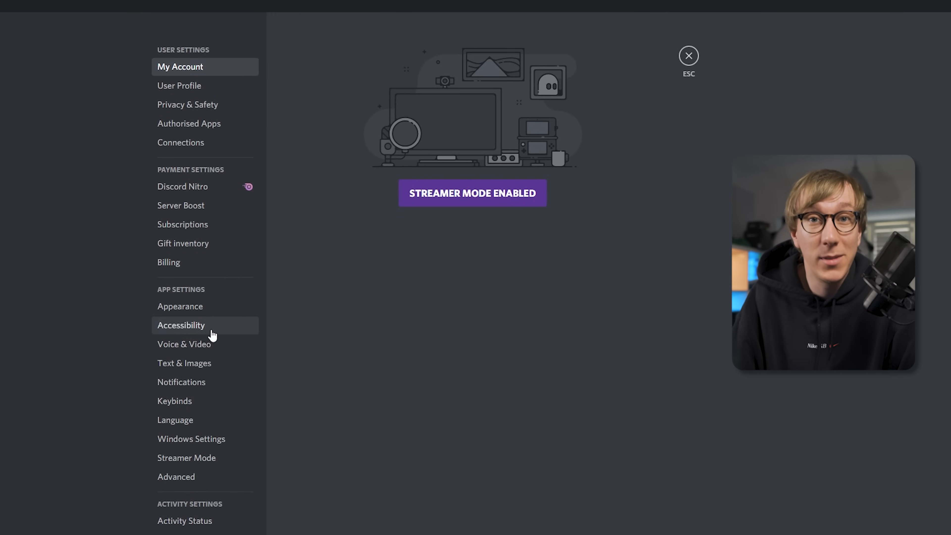
{"action": "left_click", "coordinate": [184, 344]}
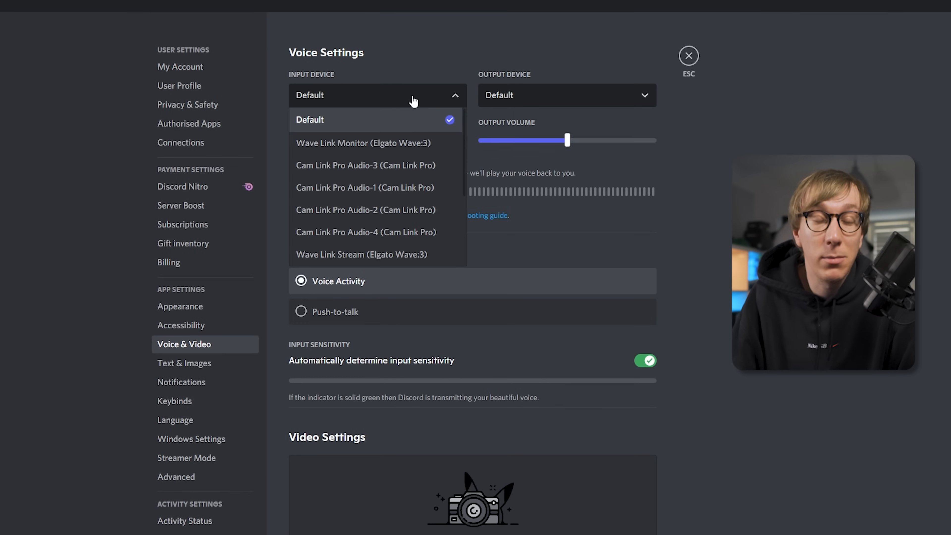
{"action": "scroll", "scroll_direction": "down", "scroll_amount": 3}
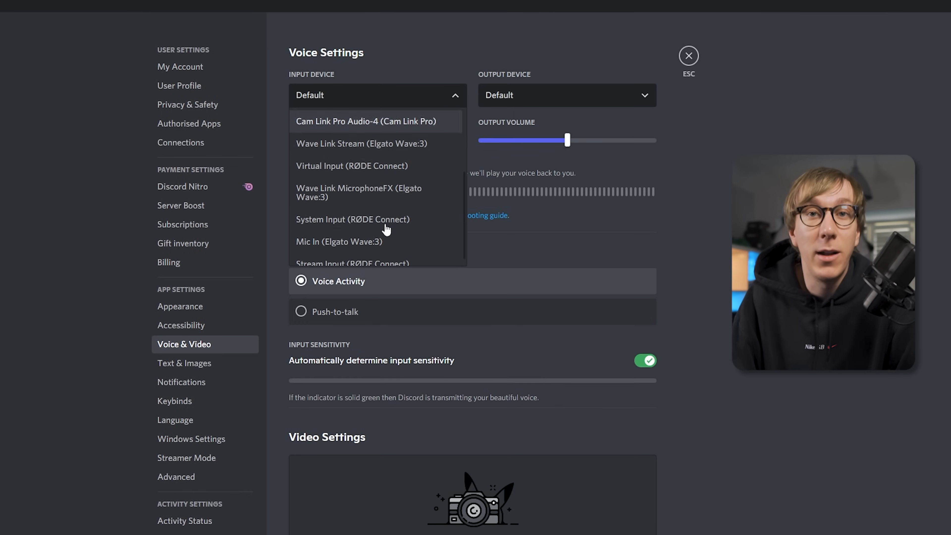
{"action": "left_click", "coordinate": [357, 192]}
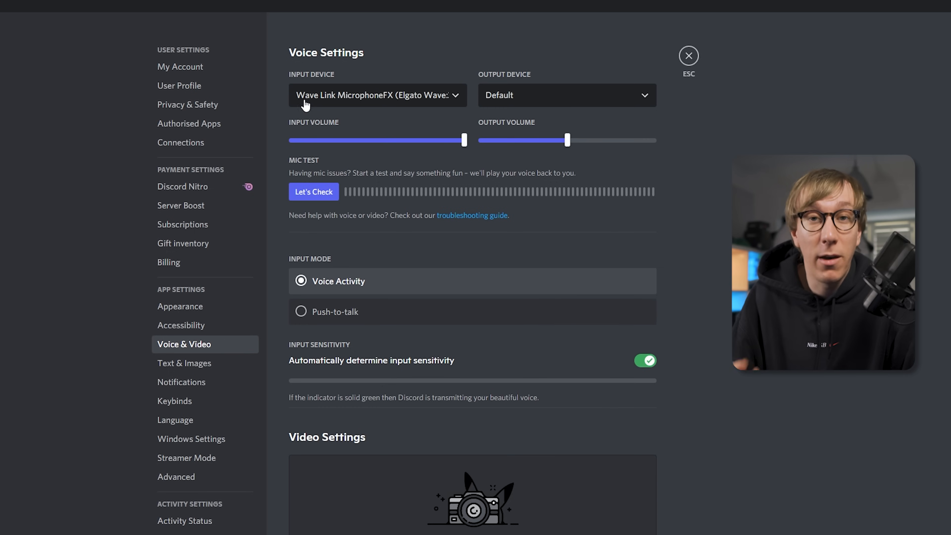
{"action": "mouse_move", "coordinate": [383, 101]}
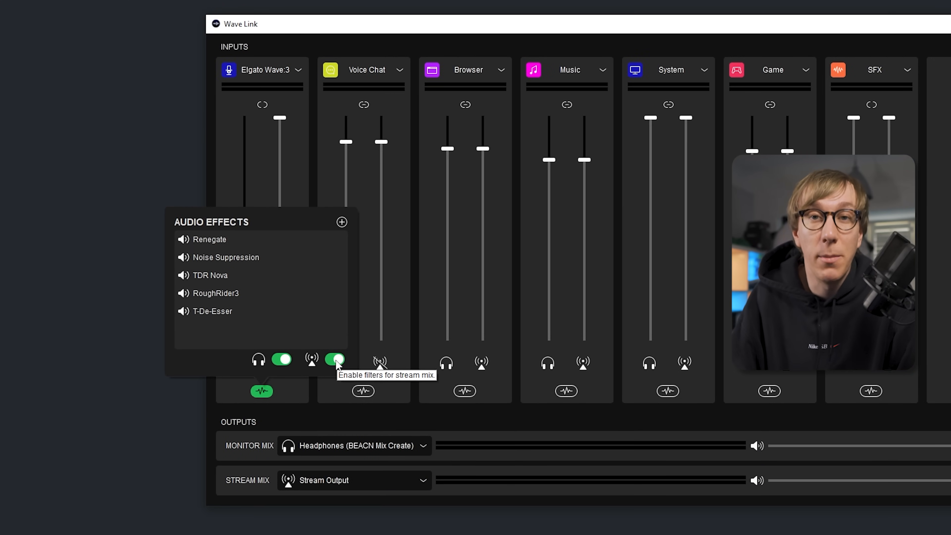
- Switch on 'Enable filters for stream mix' for the Wave:3 mic effects
{"action": "left_click", "coordinate": [281, 359]}
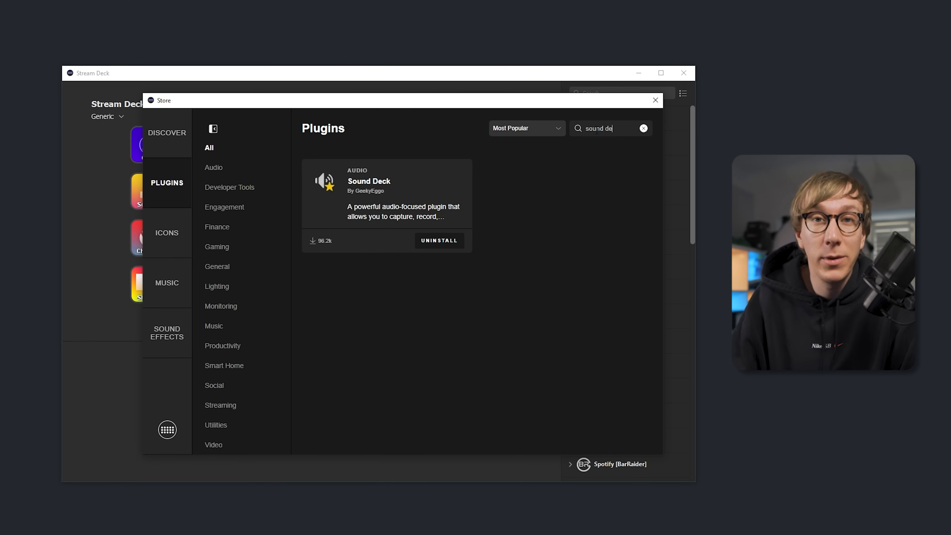
- Close the store, find the Sound Deck Sampler action via 'sound', and place it on a Stream Deck XL key
{"action": "left_click", "coordinate": [386, 180]}
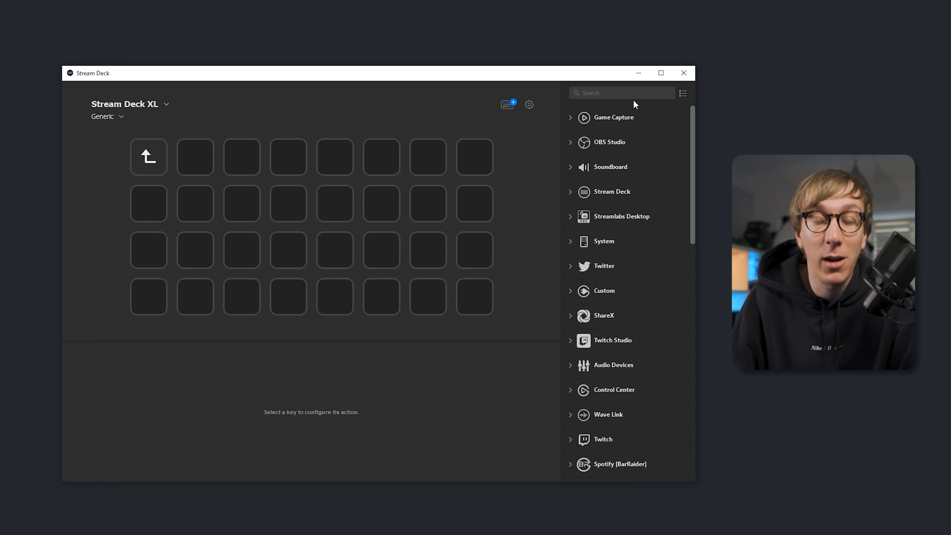
{"action": "type", "text": "sound"}
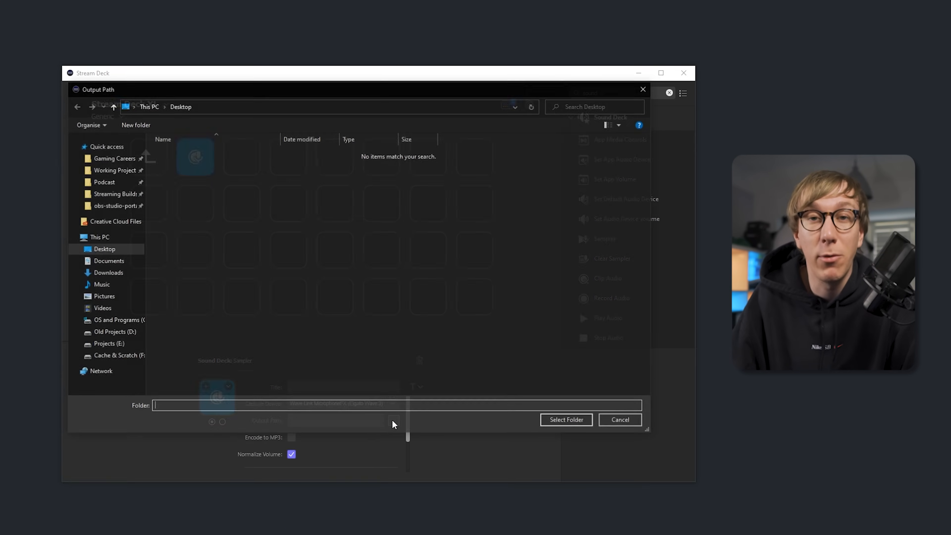
{"action": "left_click", "coordinate": [619, 419]}
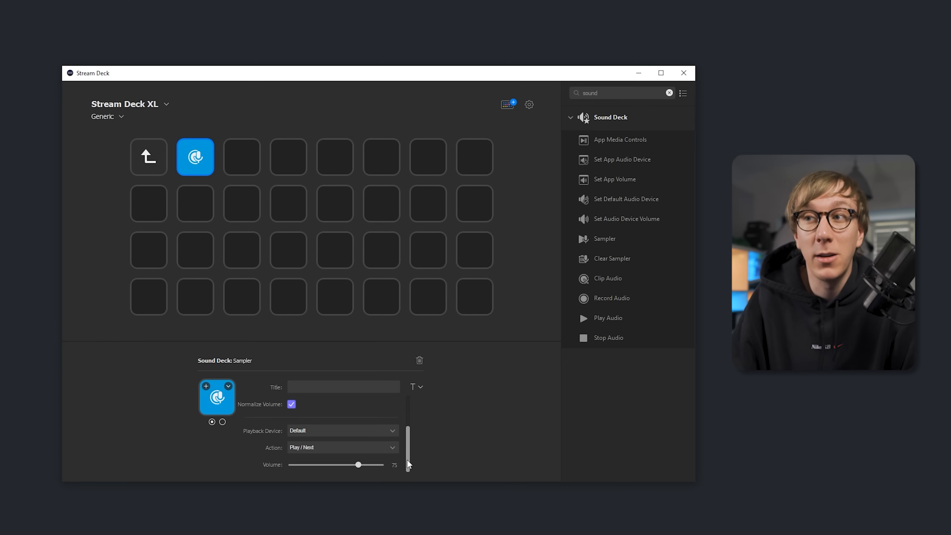
{"action": "left_click", "coordinate": [341, 430]}
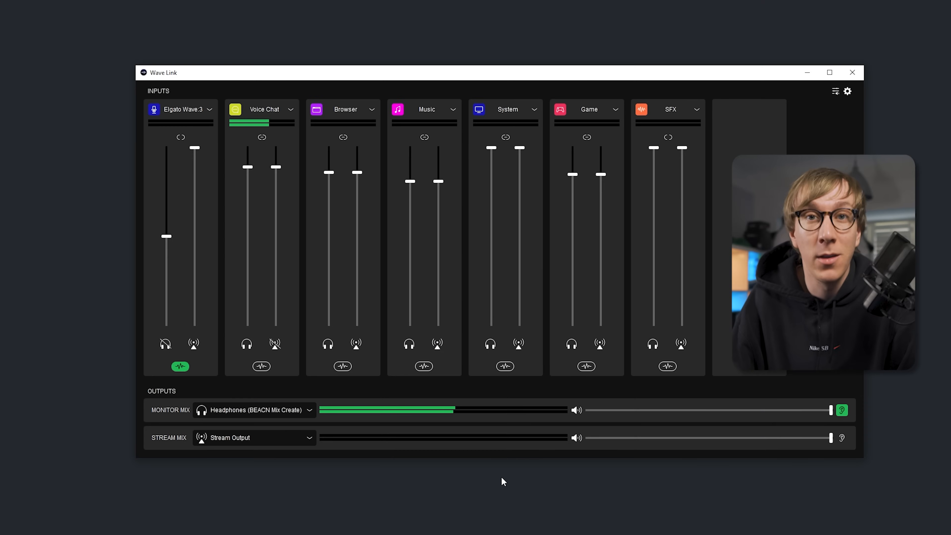
- View RoughRider3 on Voice Chat, then bring up LoudMax's settings on the Music channel
{"action": "left_click", "coordinate": [405, 227]}
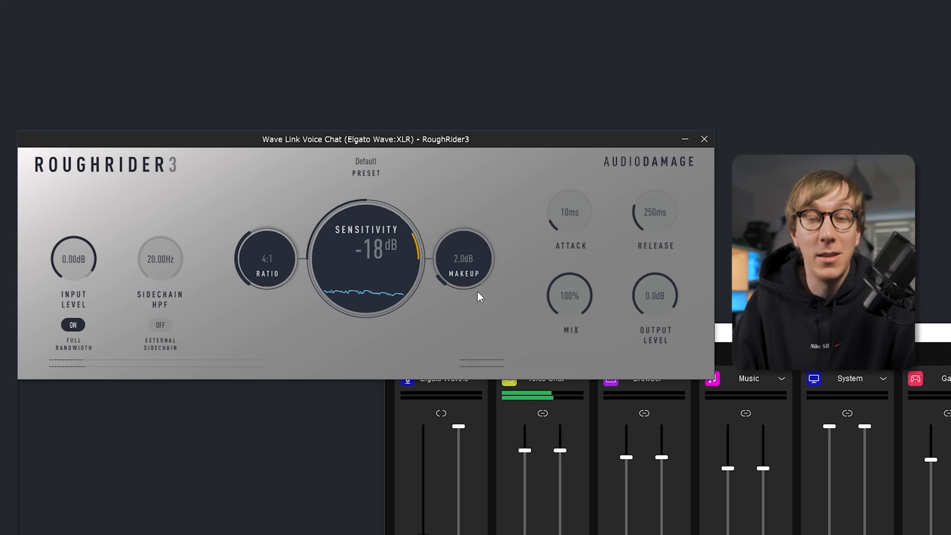
{"action": "mouse_move", "coordinate": [517, 340]}
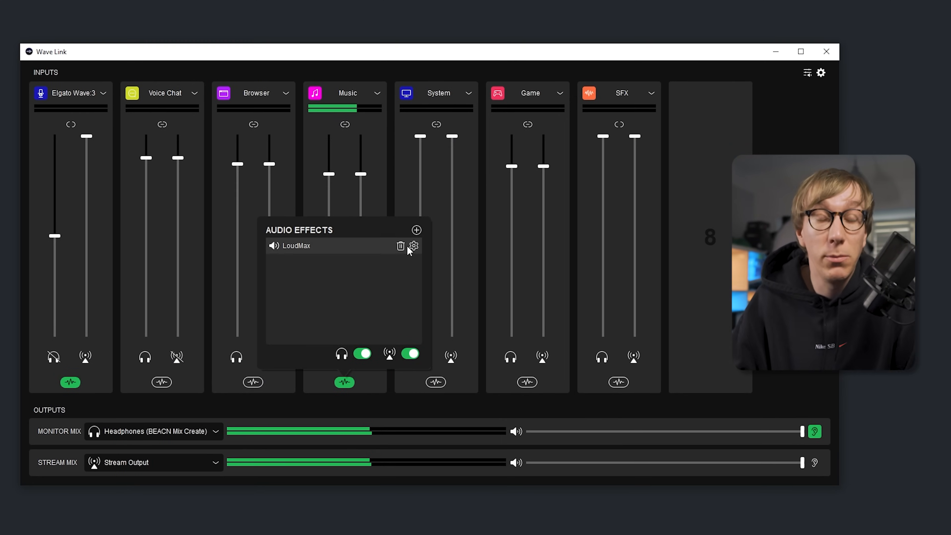
{"action": "left_click", "coordinate": [413, 246]}
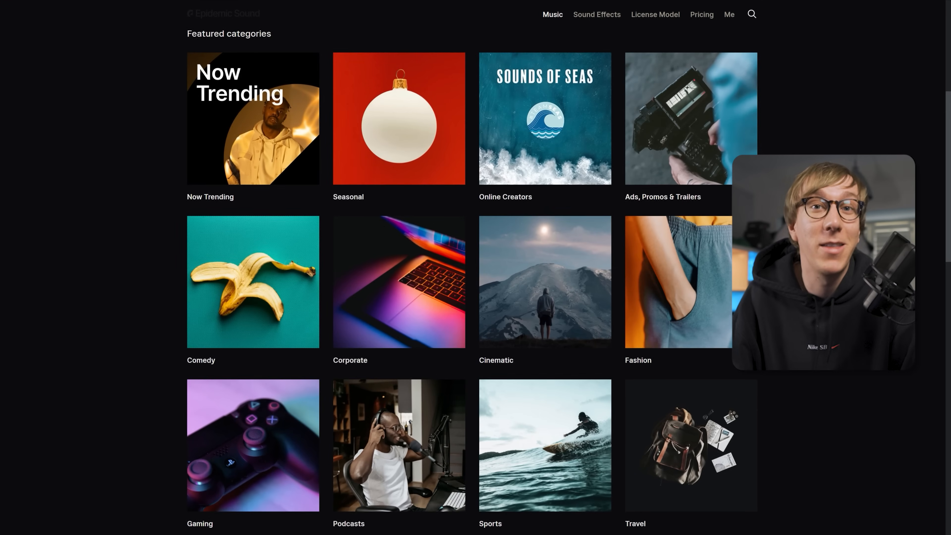
- Browse Now Trending and the Podcast Hooks album, then play bomull's 'fruitful' from recommendations
{"action": "left_click", "coordinate": [252, 118]}
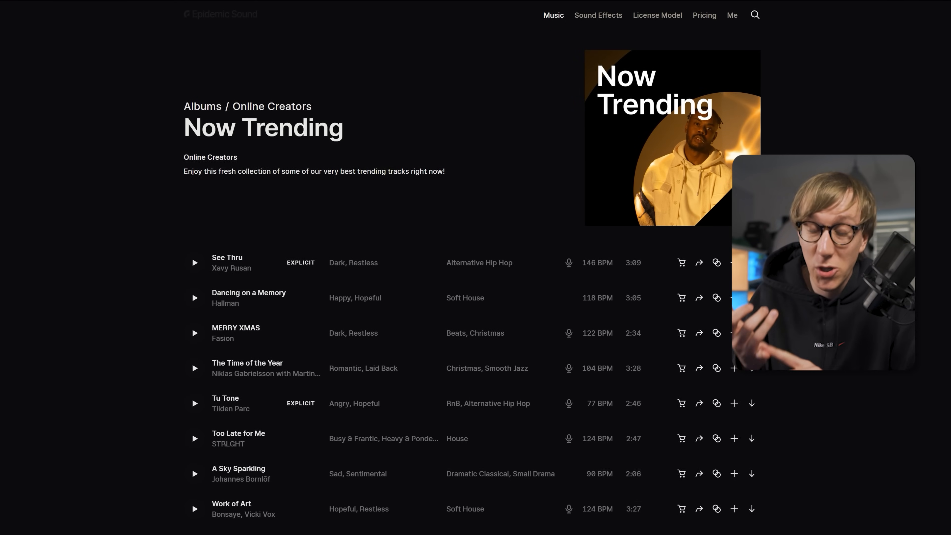
{"action": "left_click", "coordinate": [326, 42]}
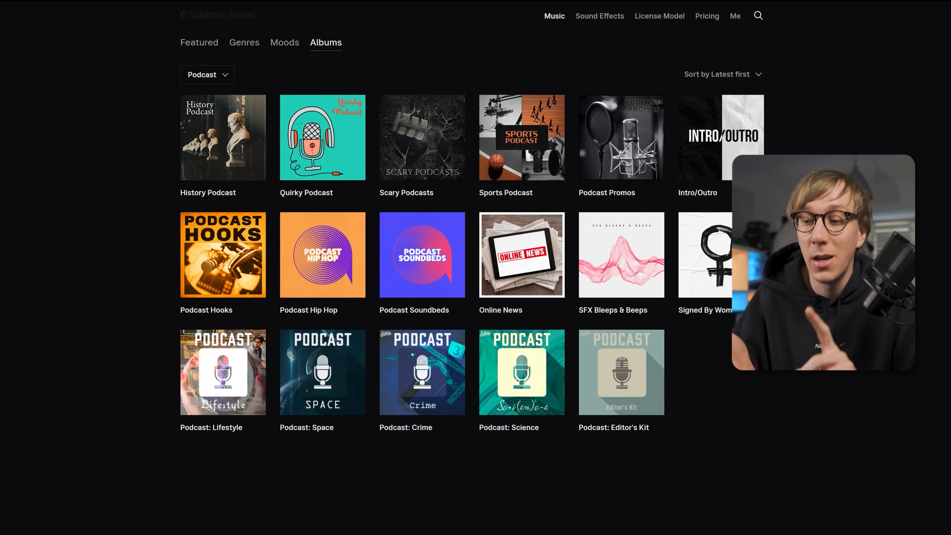
{"action": "left_click", "coordinate": [223, 254]}
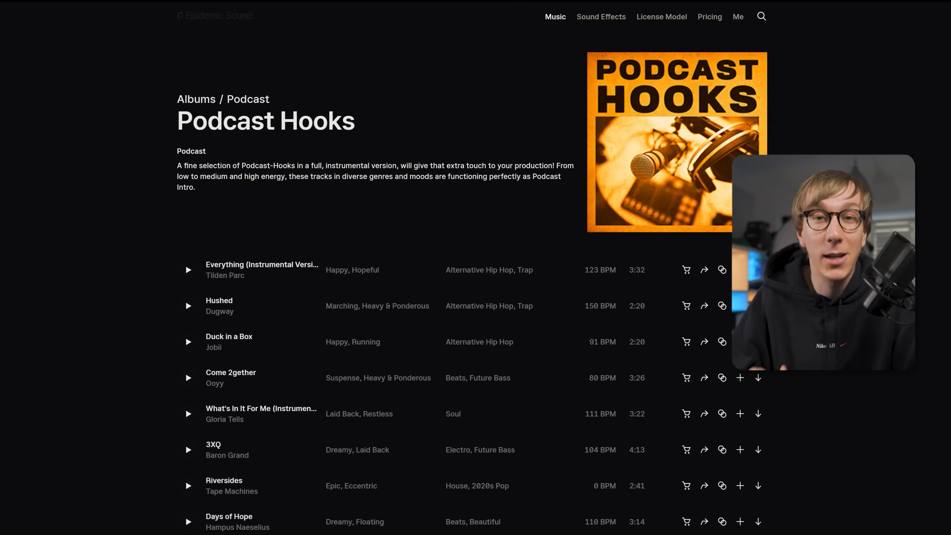
{"action": "left_click", "coordinate": [174, 17]}
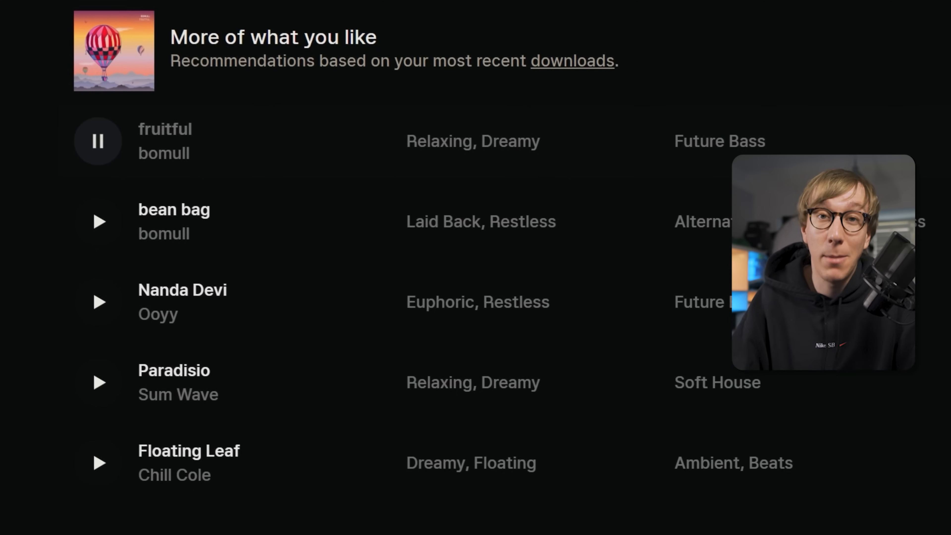
- Show the stems menu for the playing track: full mix, melody, instruments, bass, drums
{"action": "left_click", "coordinate": [497, 497]}
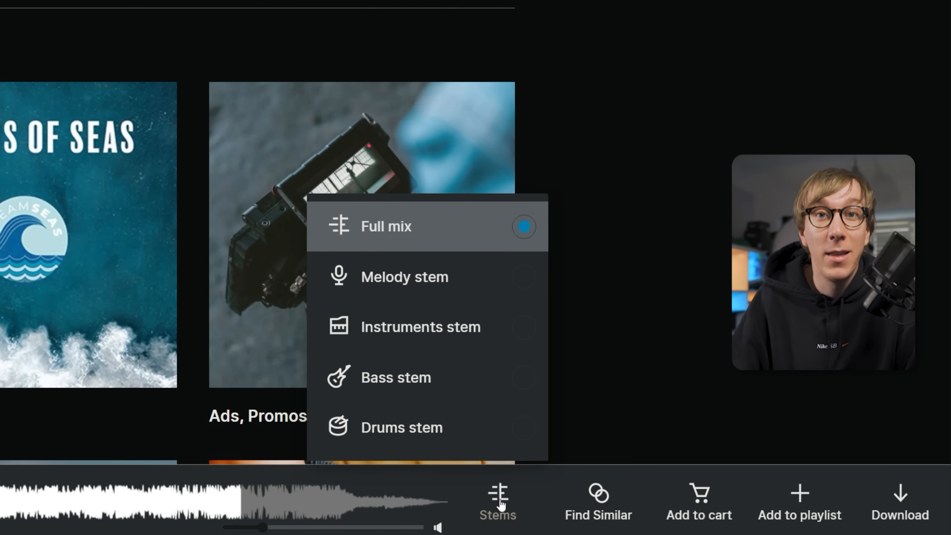
{"action": "mouse_move", "coordinate": [477, 287]}
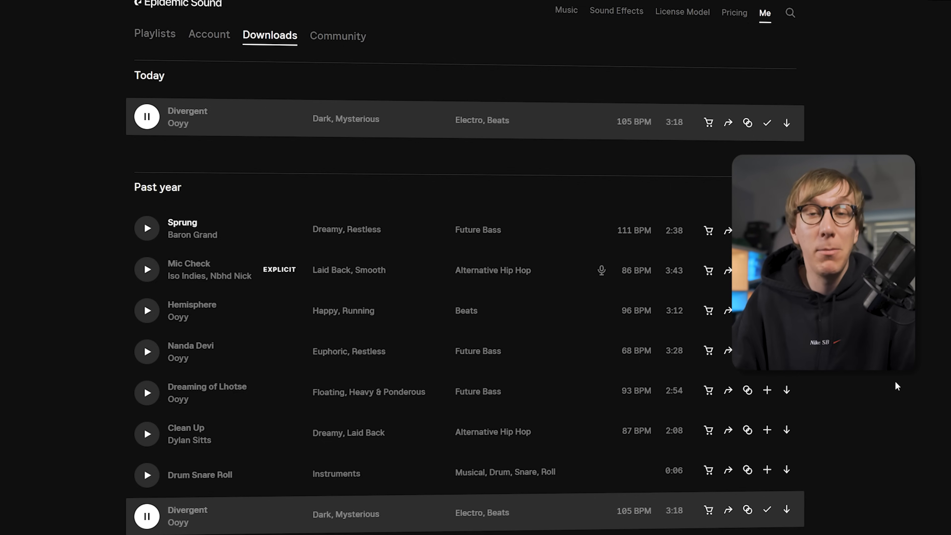
- Go to Divergent's track page and bring its Similar tracks list into view
{"action": "left_click", "coordinate": [187, 116]}
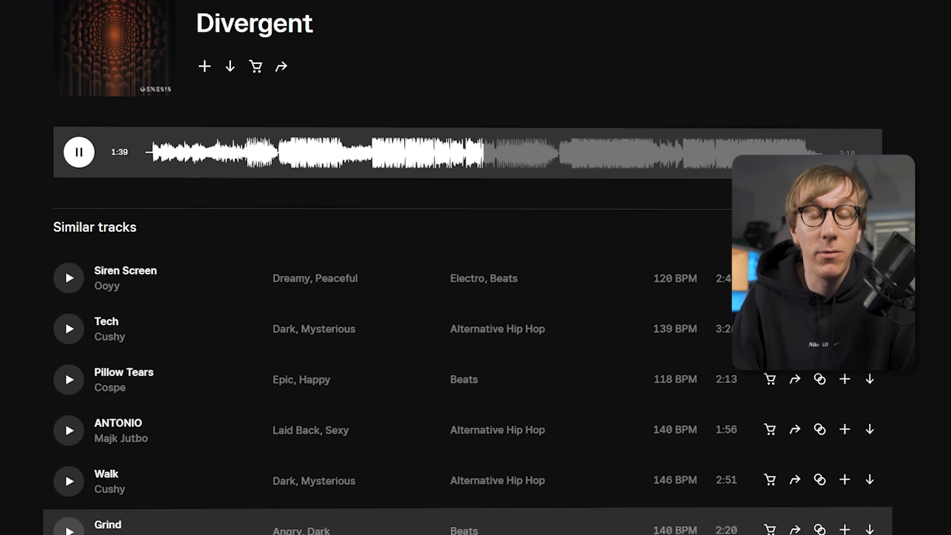
{"action": "scroll", "scroll_direction": "down", "scroll_amount": 3}
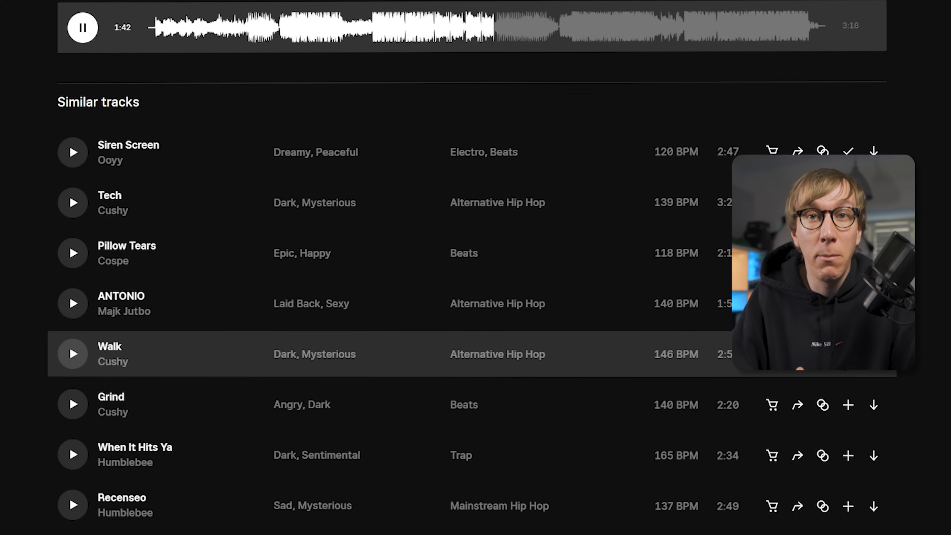